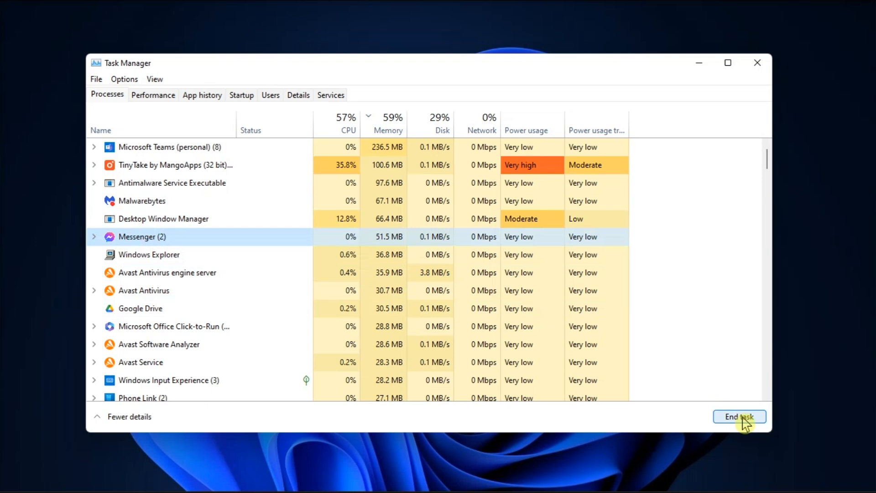
# - End the Messenger task in Task Manager and close the relaunched Messenger window
pyautogui.click(739, 417)
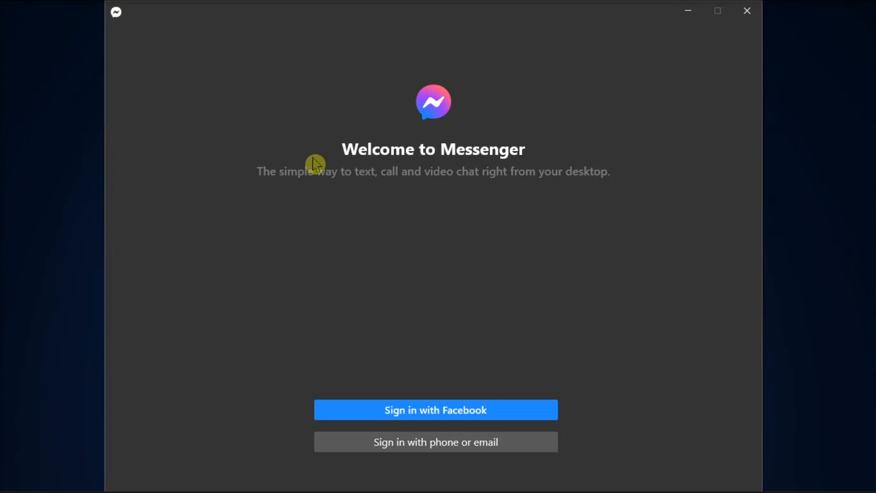
pyautogui.click(747, 11)
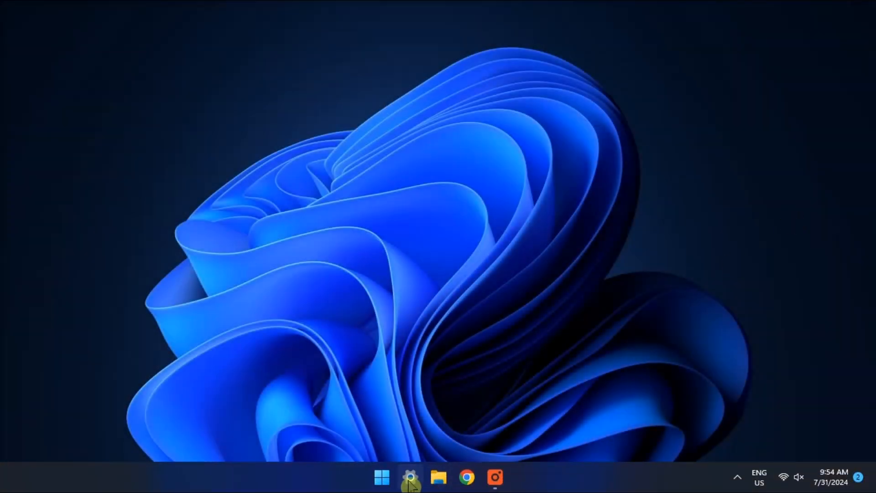
# - Install the pending Windows Malicious Software Removal Tool update from Windows Update
pyautogui.click(411, 486)
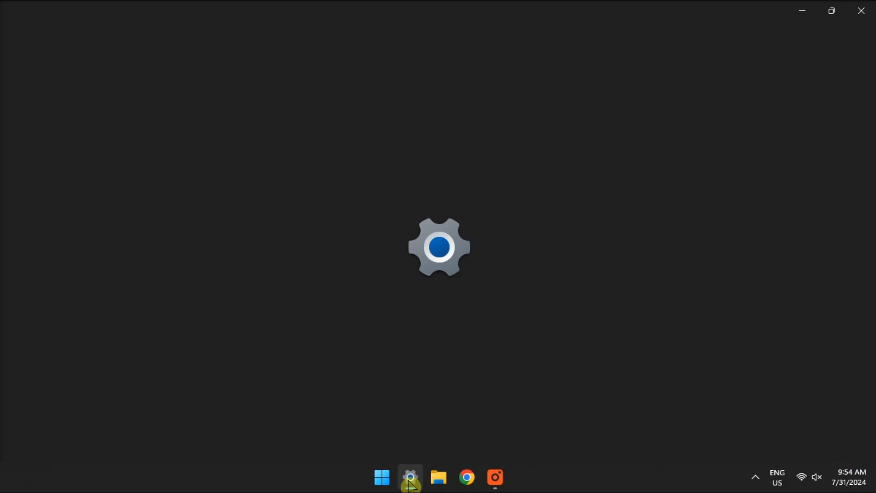
pyautogui.click(410, 489)
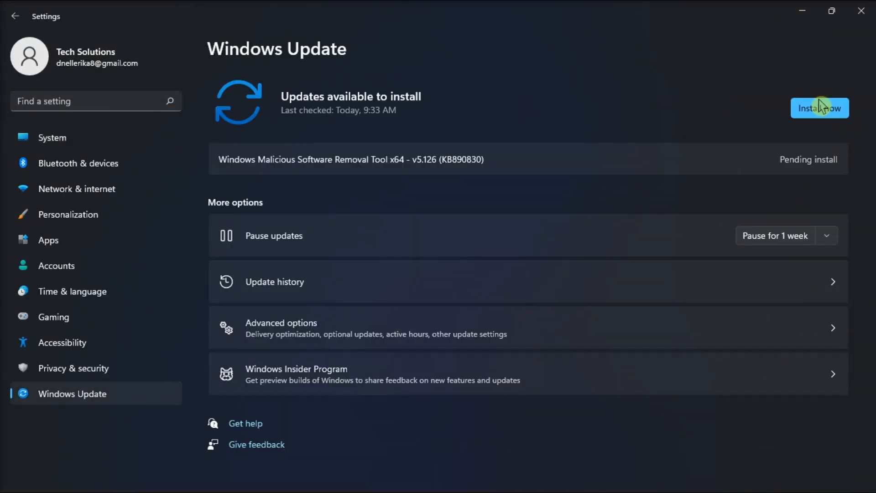
pyautogui.click(820, 107)
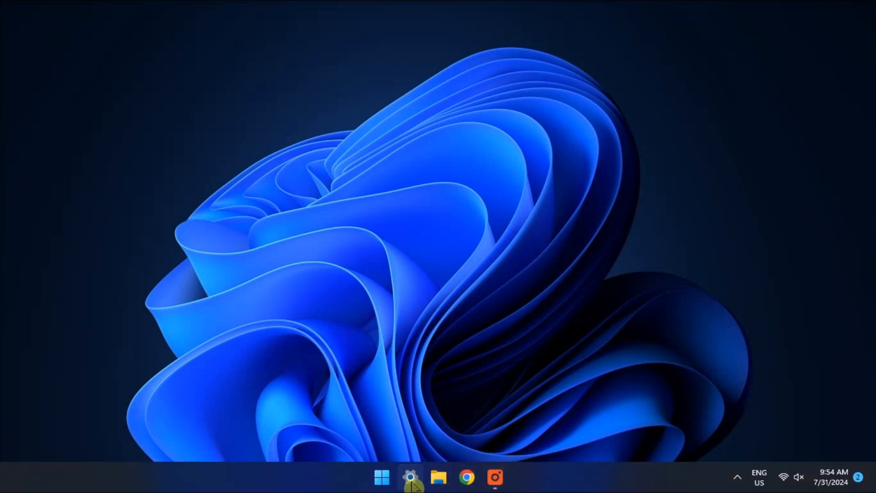
# - Reach the Windows Store Apps entry under System > Troubleshoot > Other troubleshooters
pyautogui.click(410, 480)
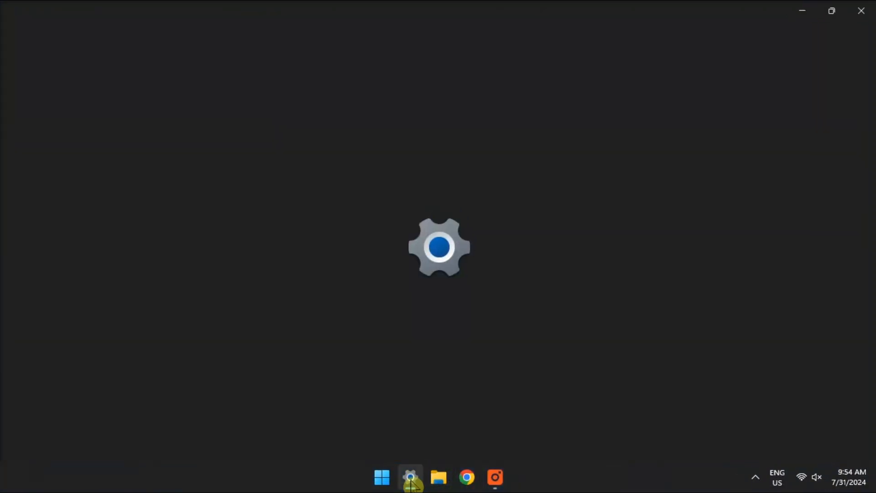
pyautogui.click(411, 477)
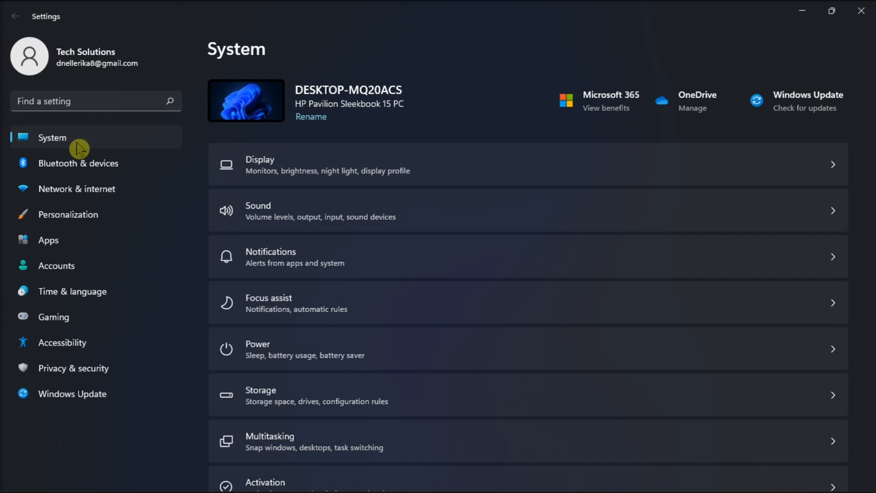
pyautogui.scroll(-3)
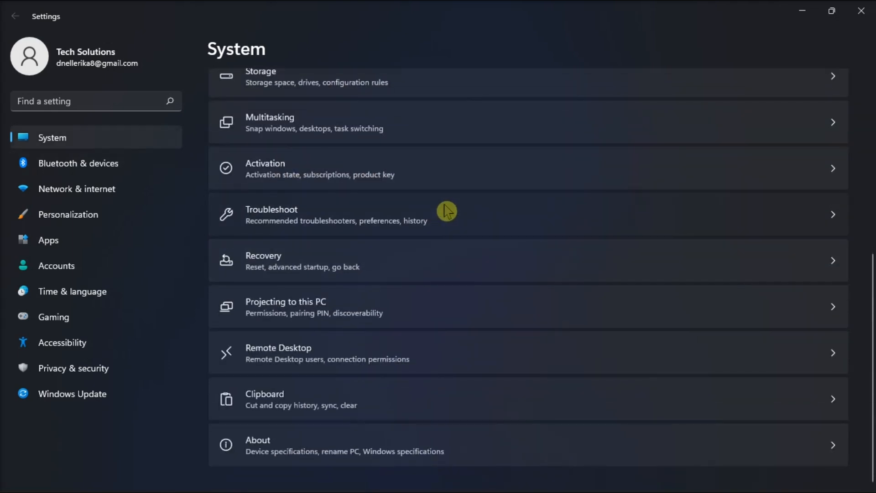
pyautogui.click(447, 214)
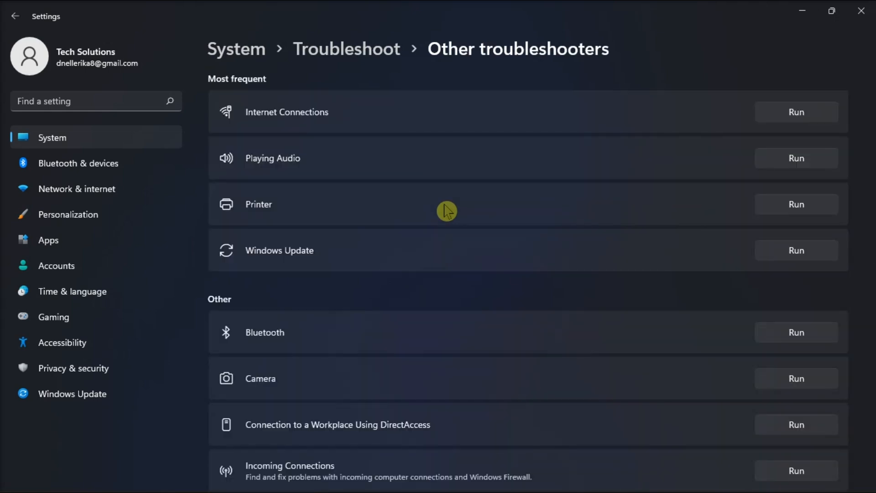
pyautogui.scroll(-3)
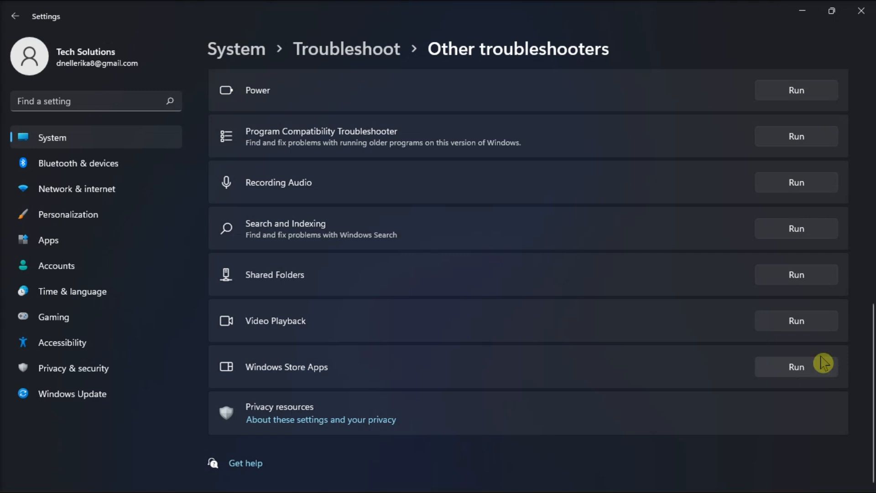
# - Run the Windows Store Apps troubleshooter so it starts detecting problems
pyautogui.click(796, 367)
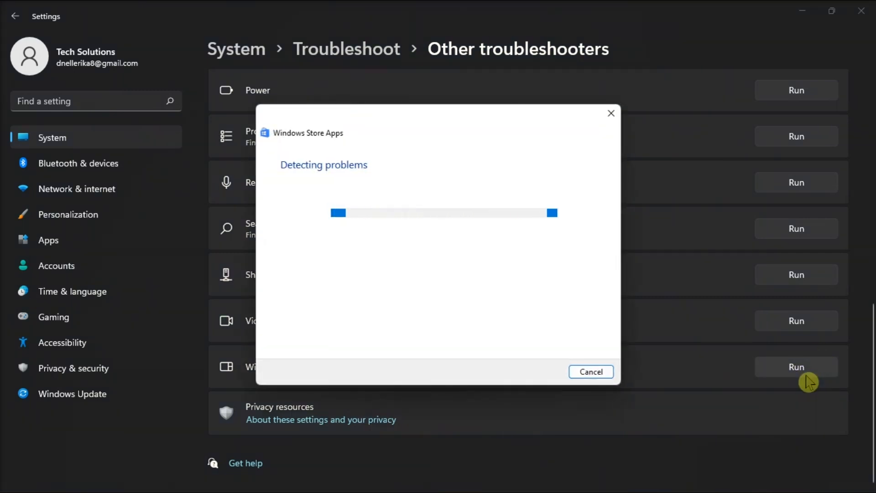
pyautogui.moveTo(707, 300)
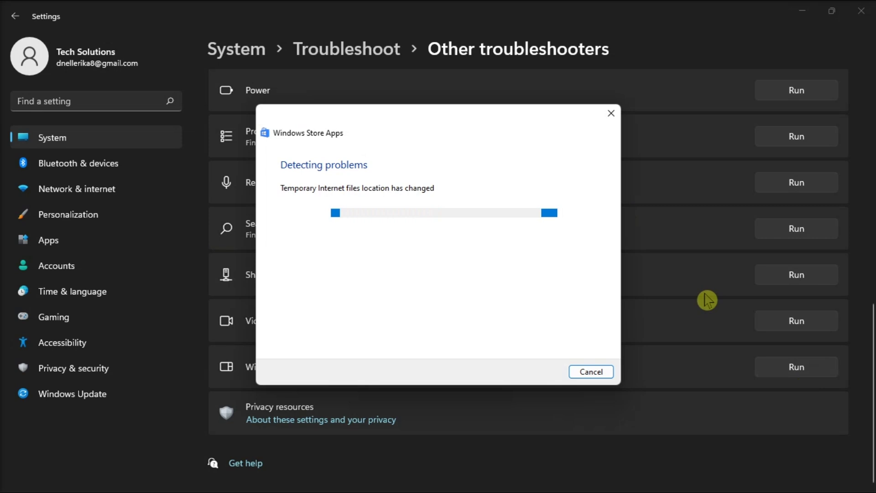
pyautogui.moveTo(725, 294)
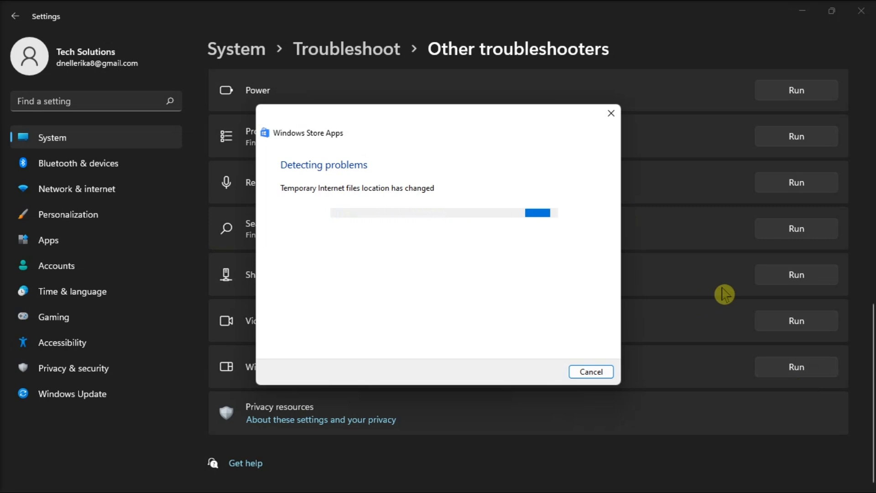